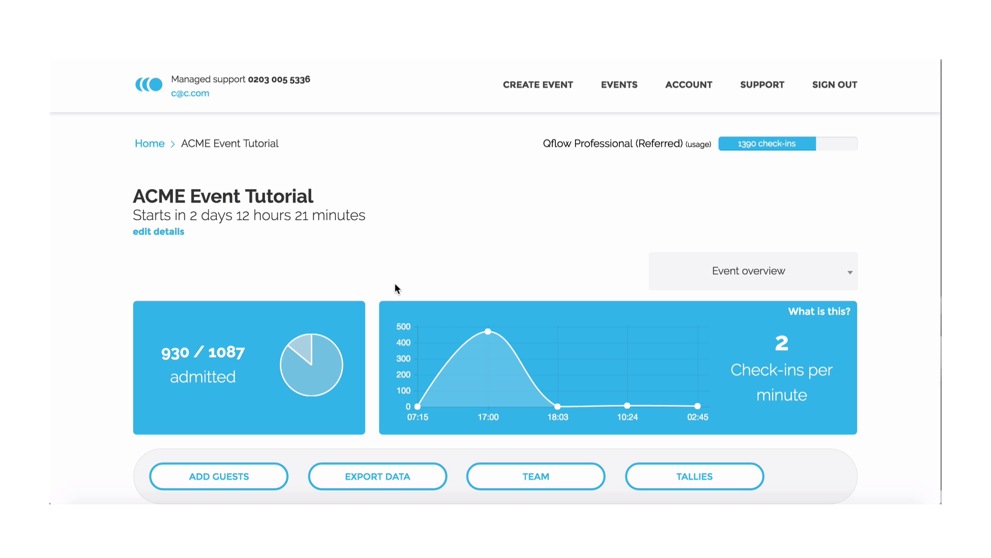
mouse_move(311, 267)
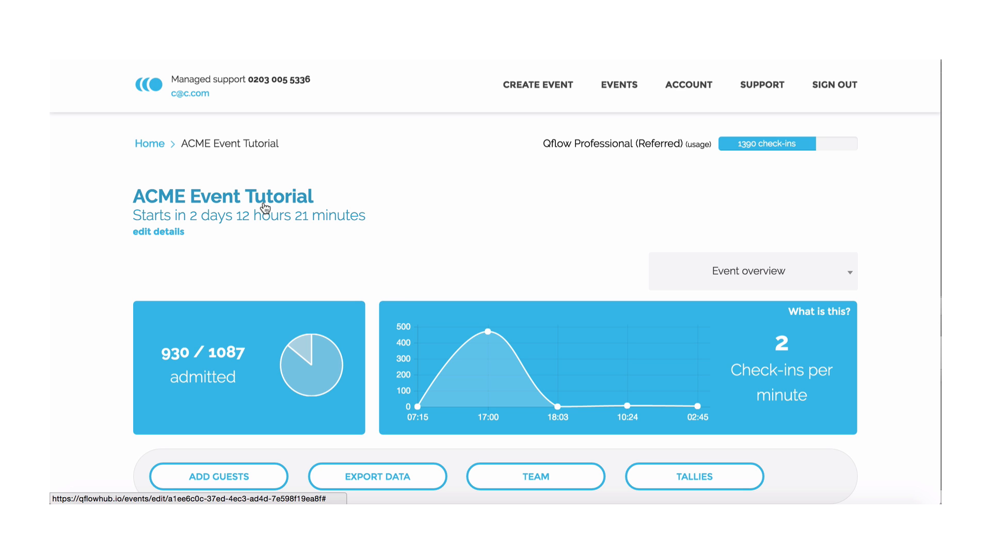
Review the event's title and time settings and close them without changes
click(158, 230)
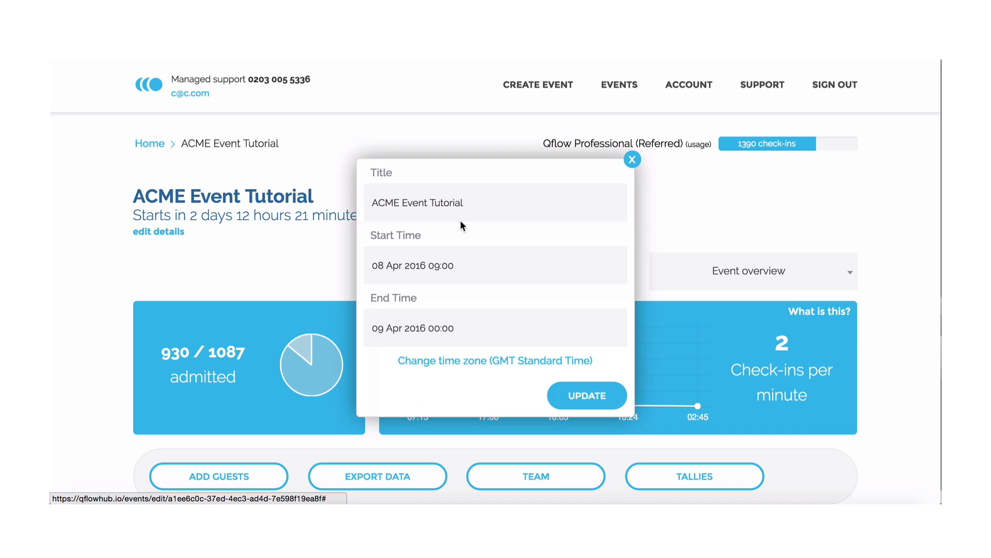
mouse_move(502, 247)
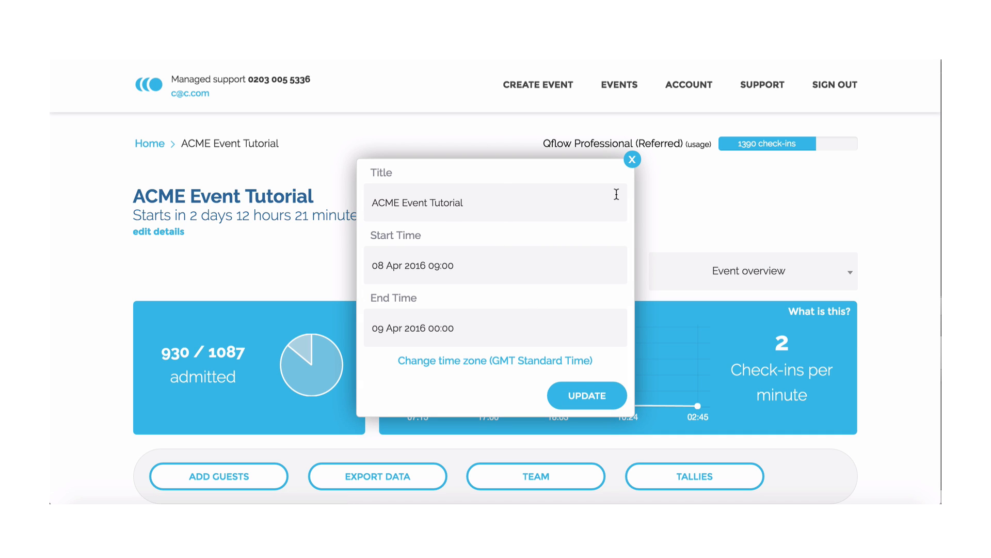
click(632, 159)
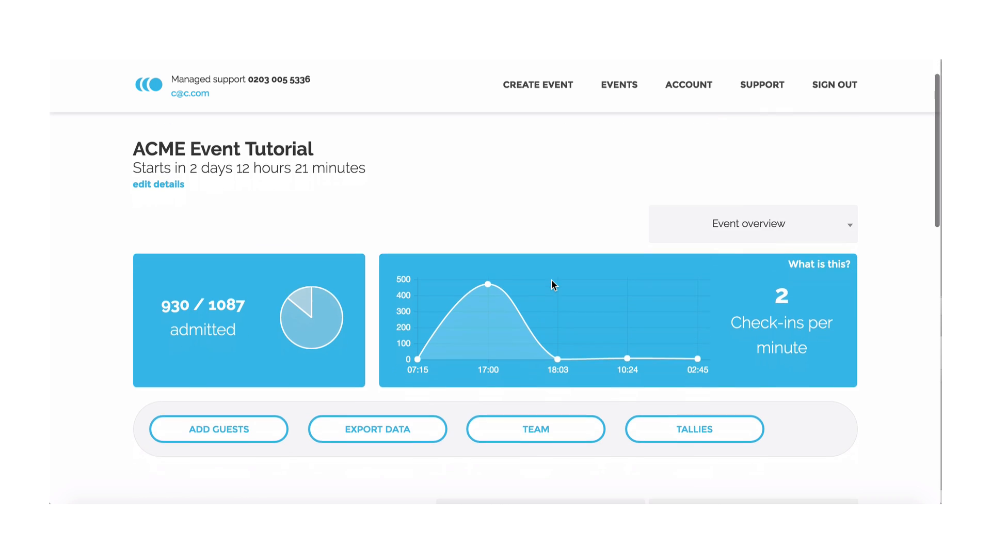
scroll(down, 3)
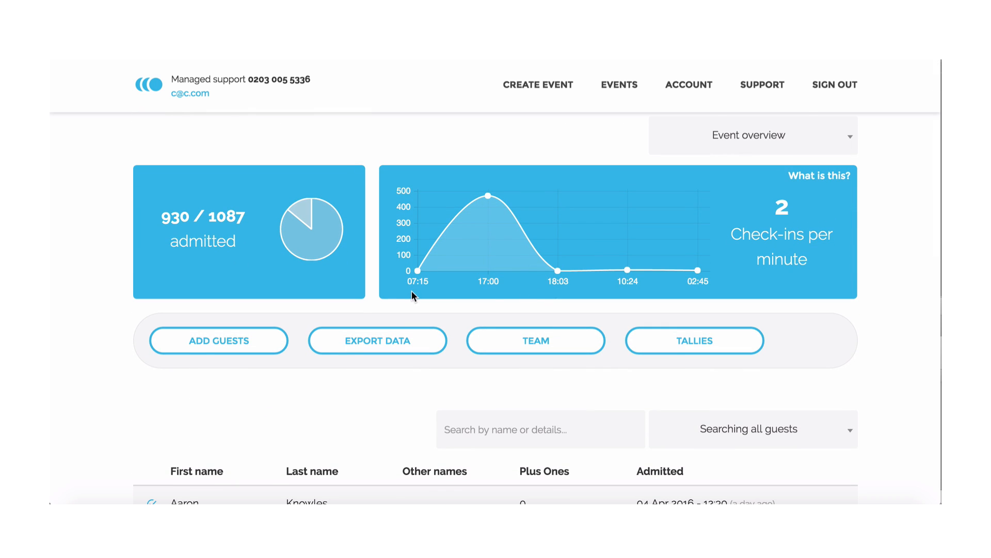
mouse_move(802, 143)
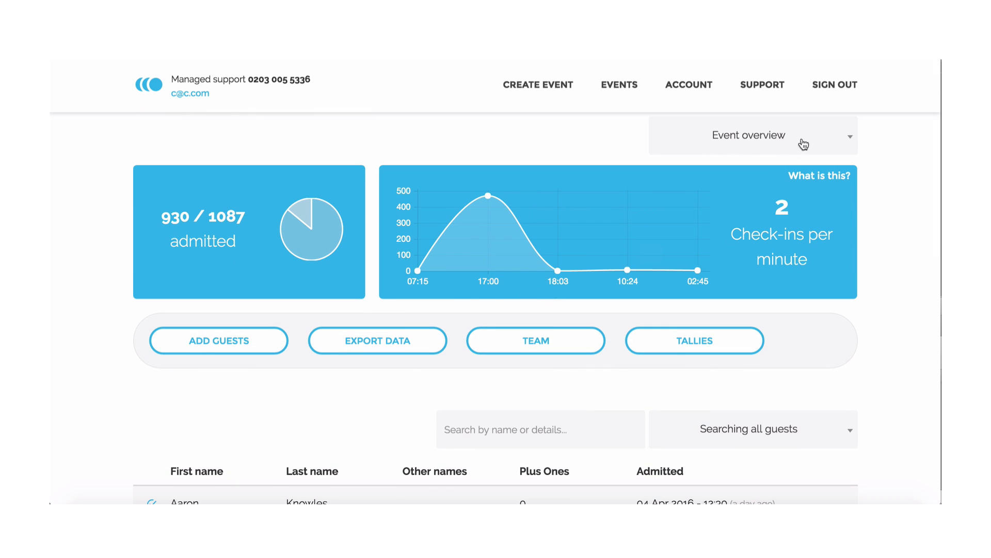
Switch the overview stats to the 2 day pass adult tag, then the family pass - saturday tag
click(753, 135)
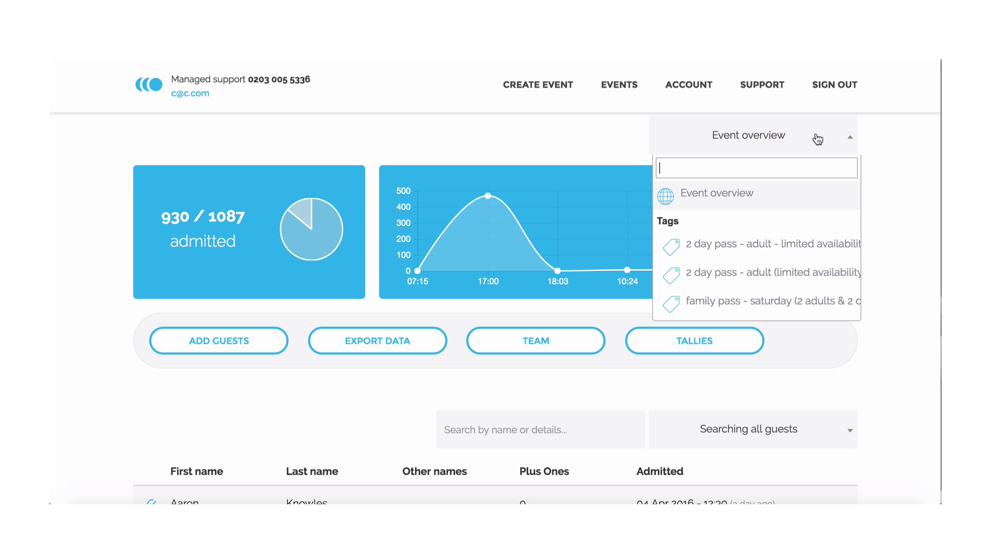
click(759, 243)
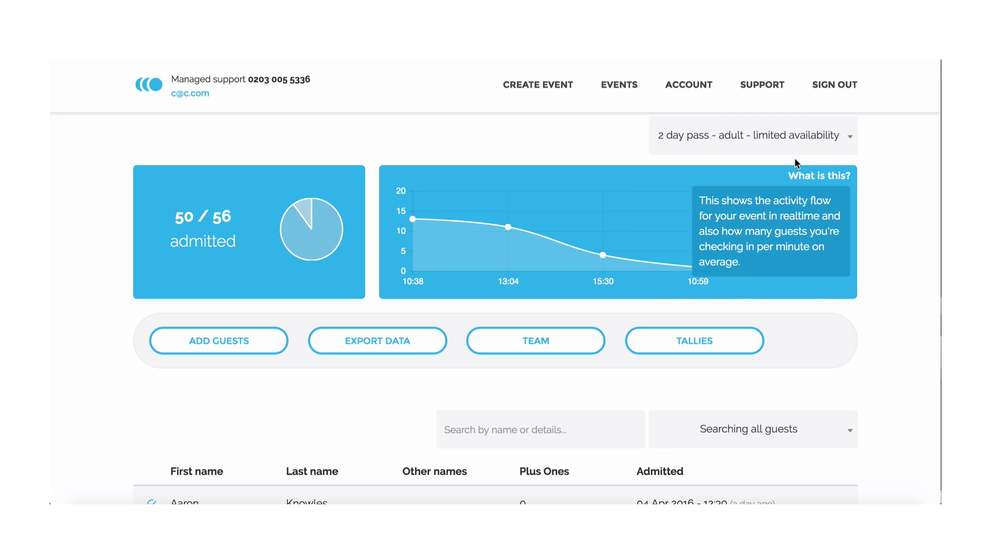
click(752, 135)
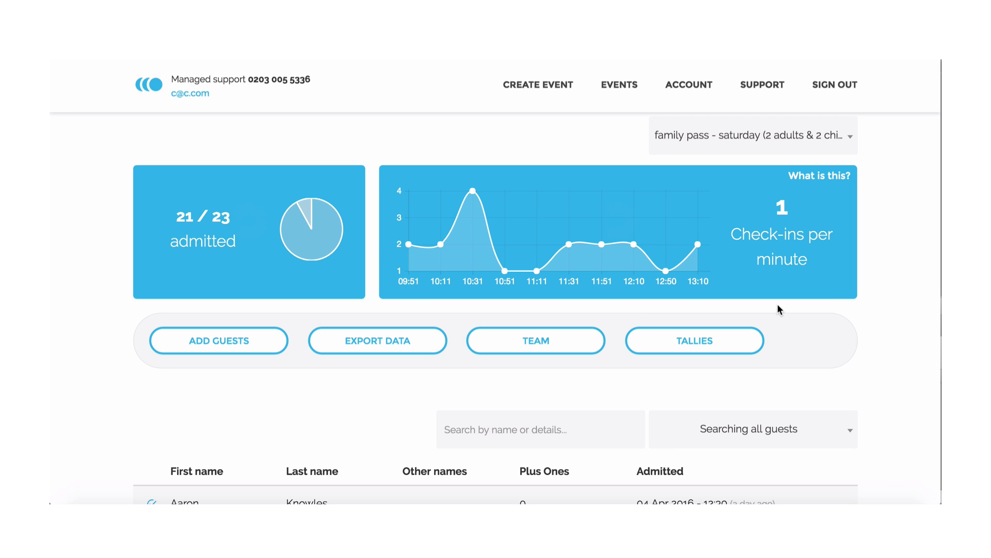
mouse_move(903, 288)
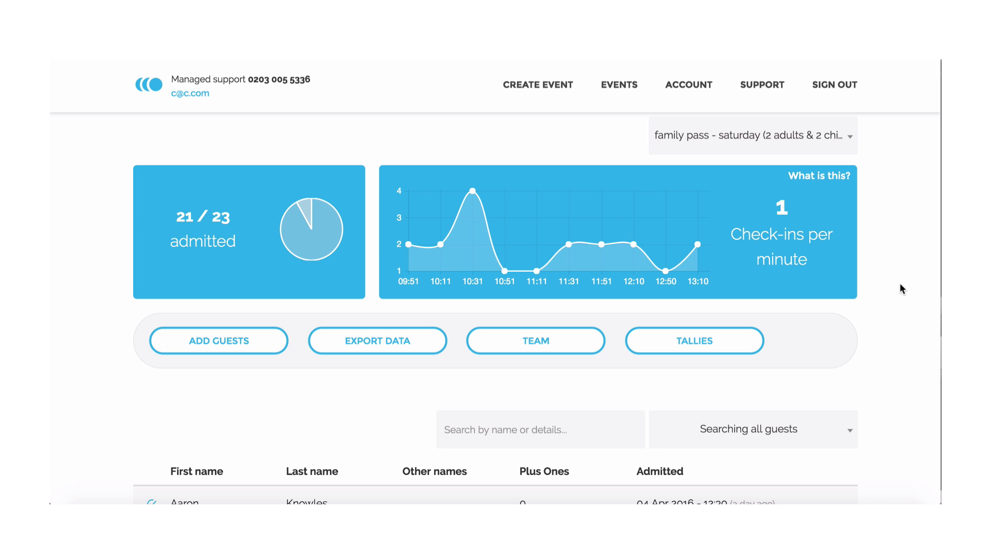
scroll(down, 3)
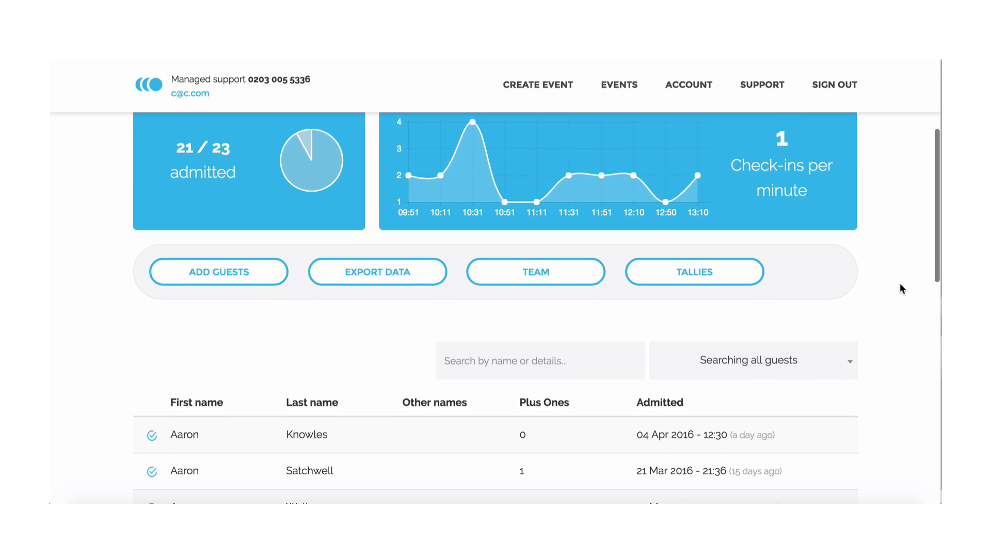
scroll(down, 3)
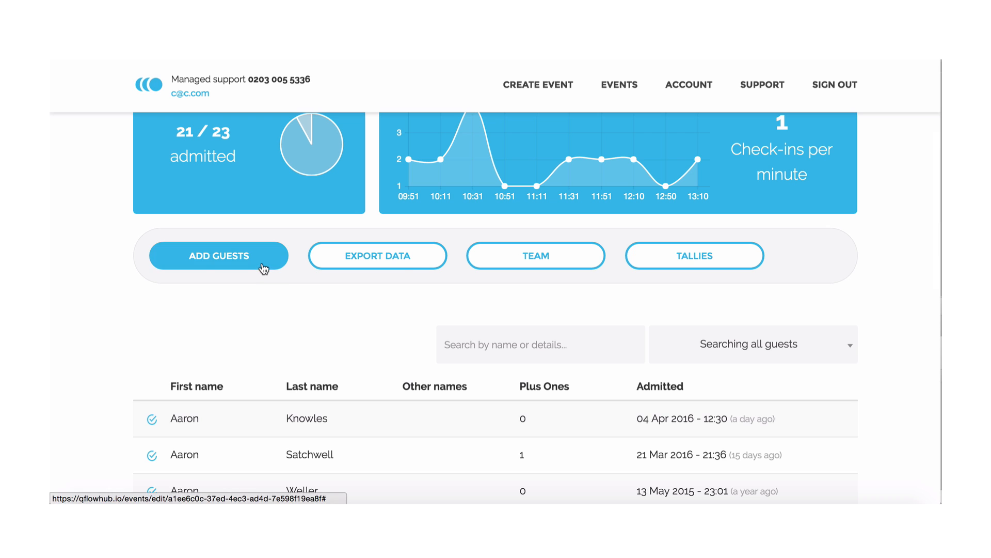
click(218, 255)
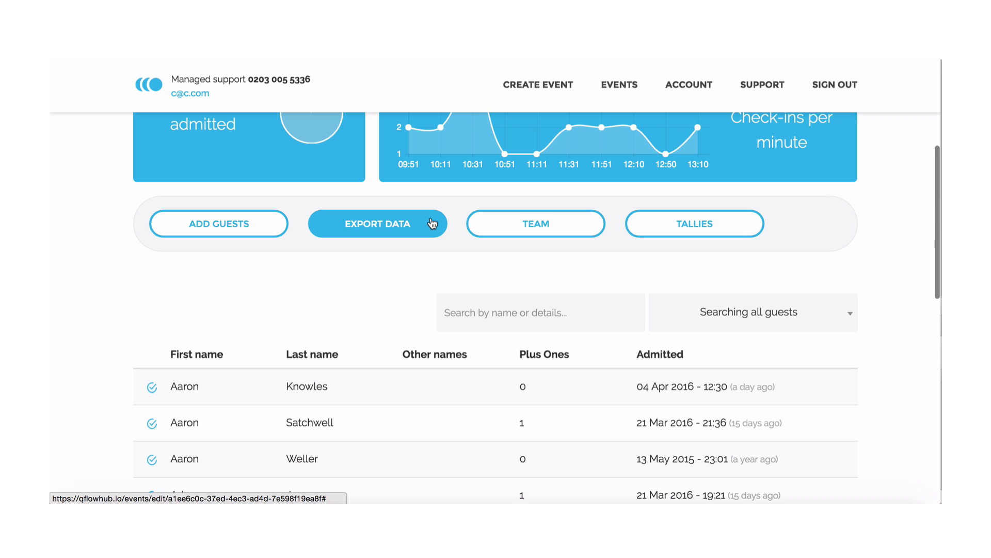
click(378, 223)
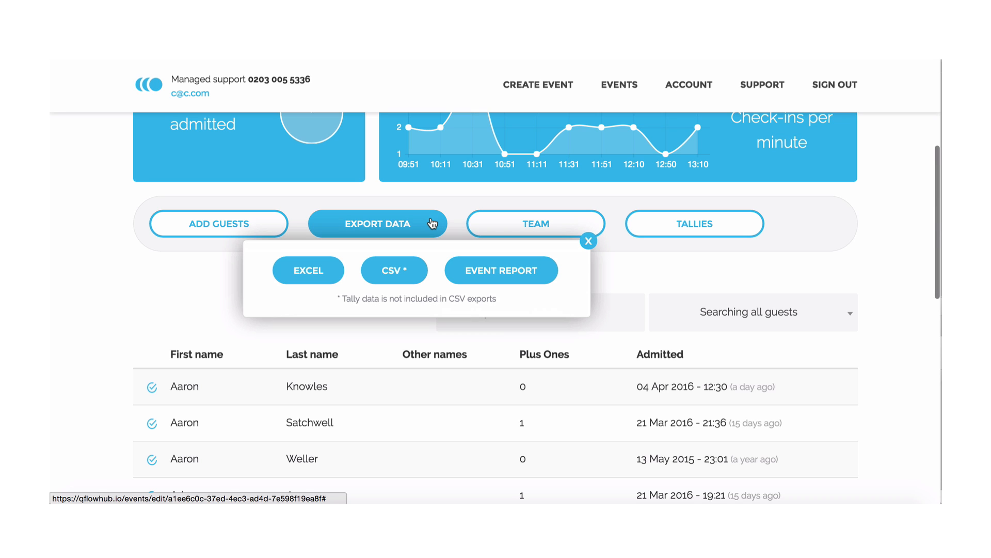
click(588, 242)
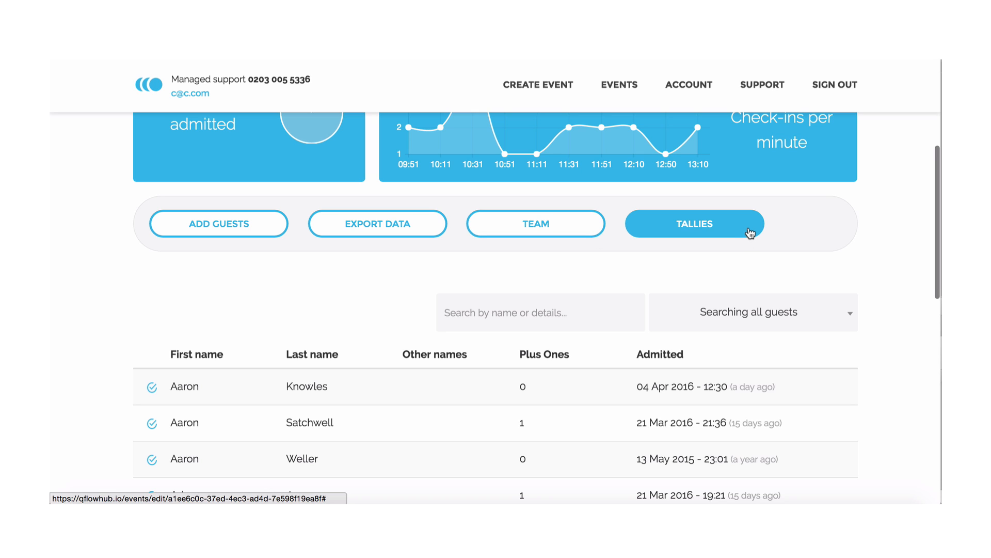
mouse_move(762, 233)
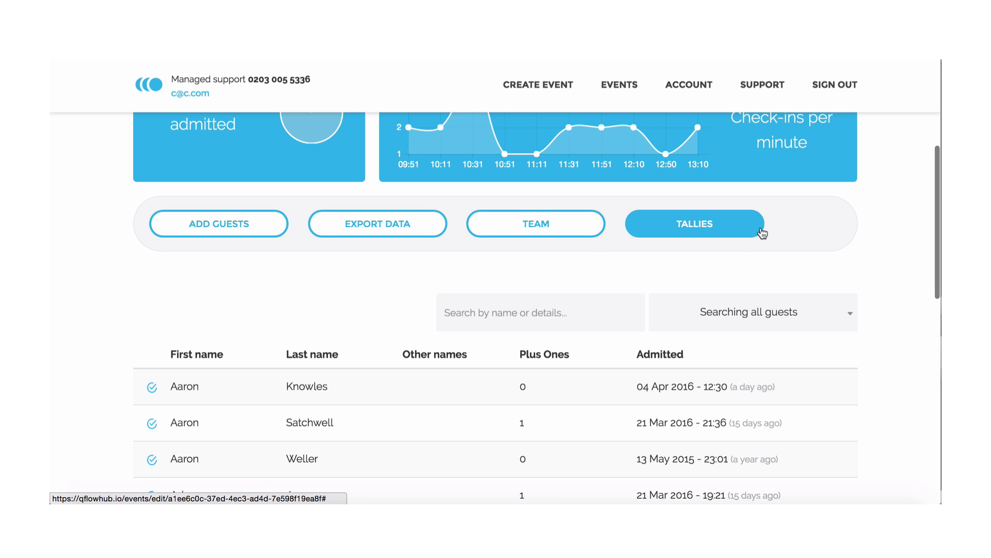
scroll(down, 3)
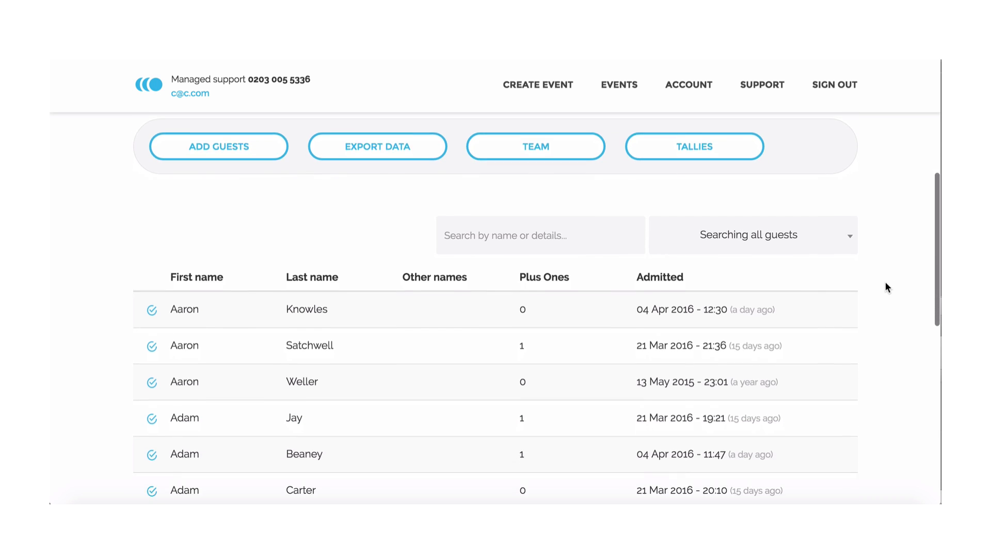
Filter the guest list by 'lisa', leaving 5 matching entries out of 552 guests
scroll(down, 3)
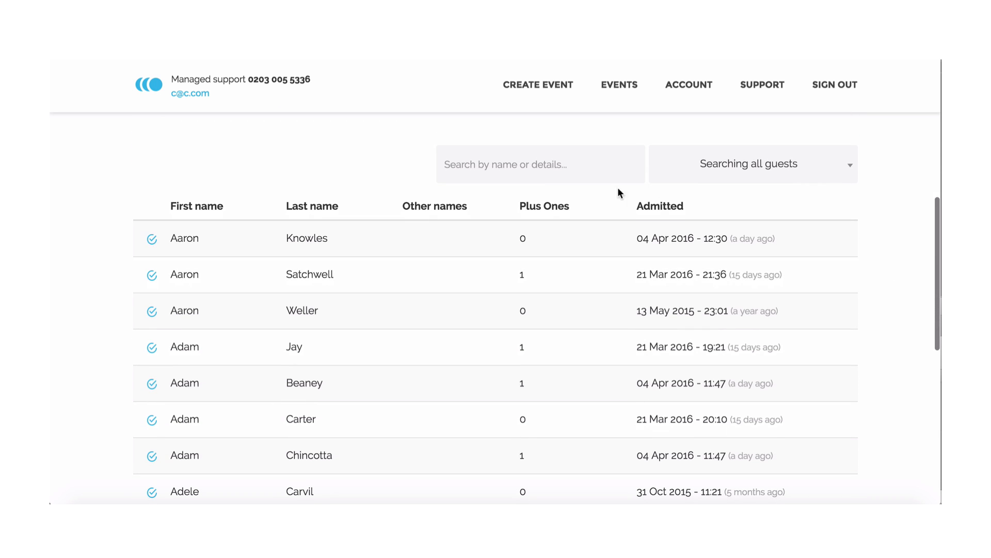
click(540, 165)
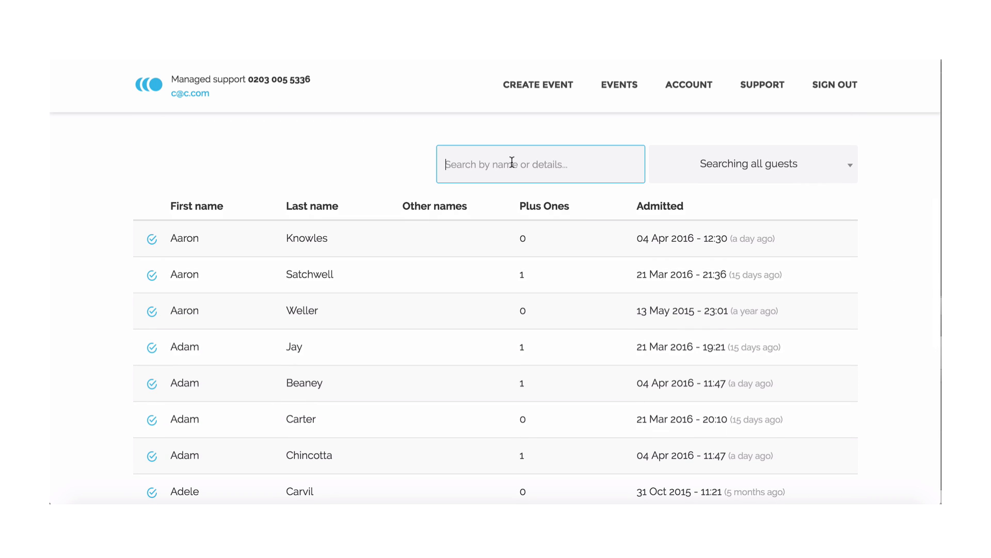
mouse_move(442, 215)
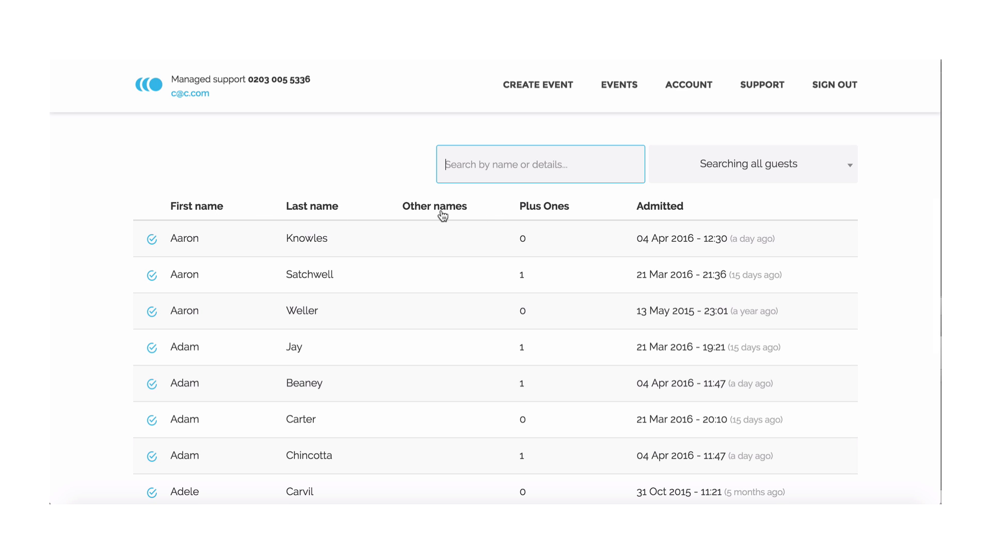
text(lisa)
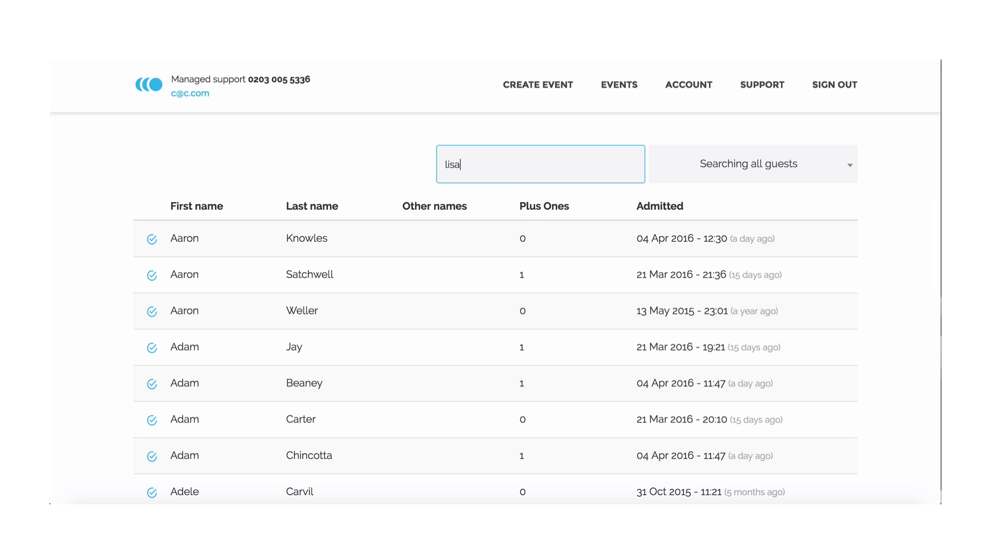
text(lisa)
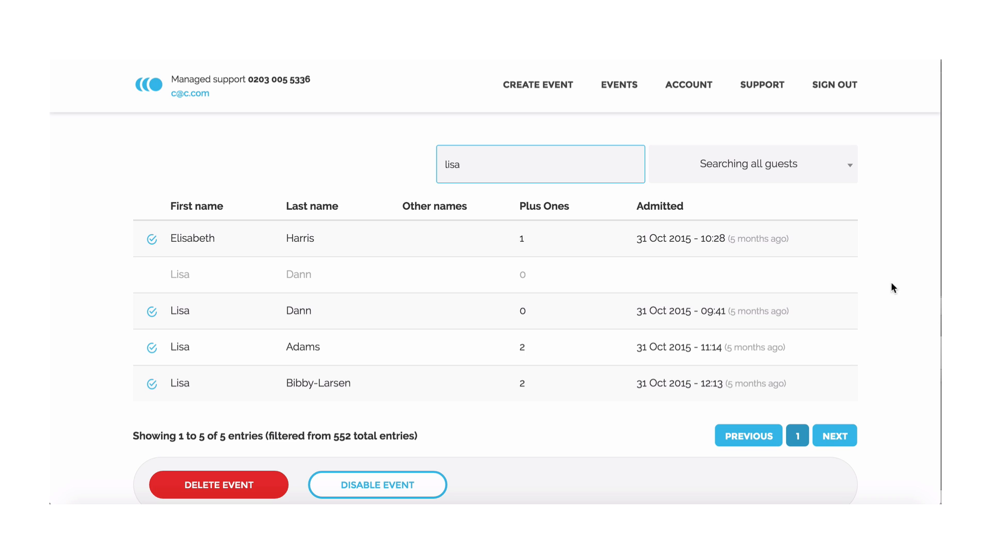
click(753, 164)
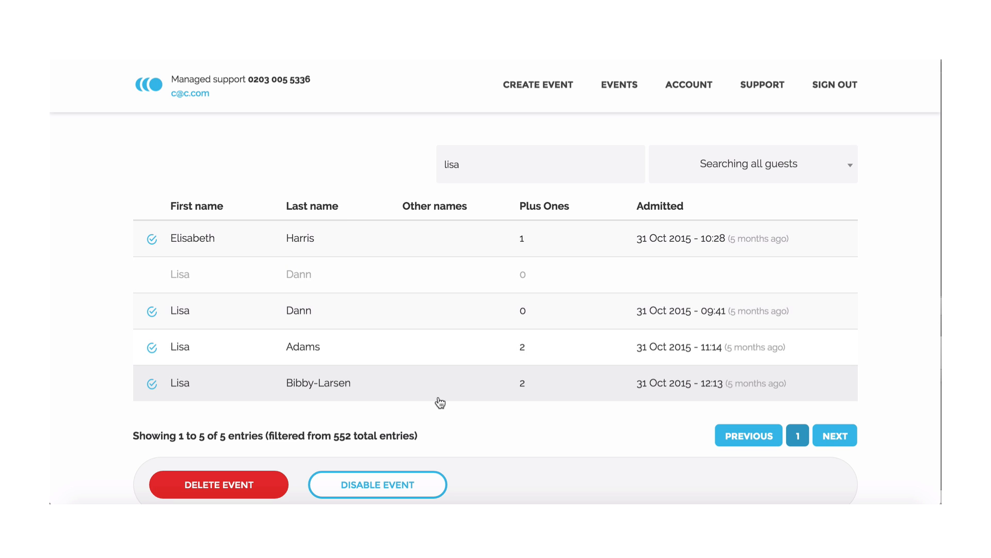
scroll(down, 3)
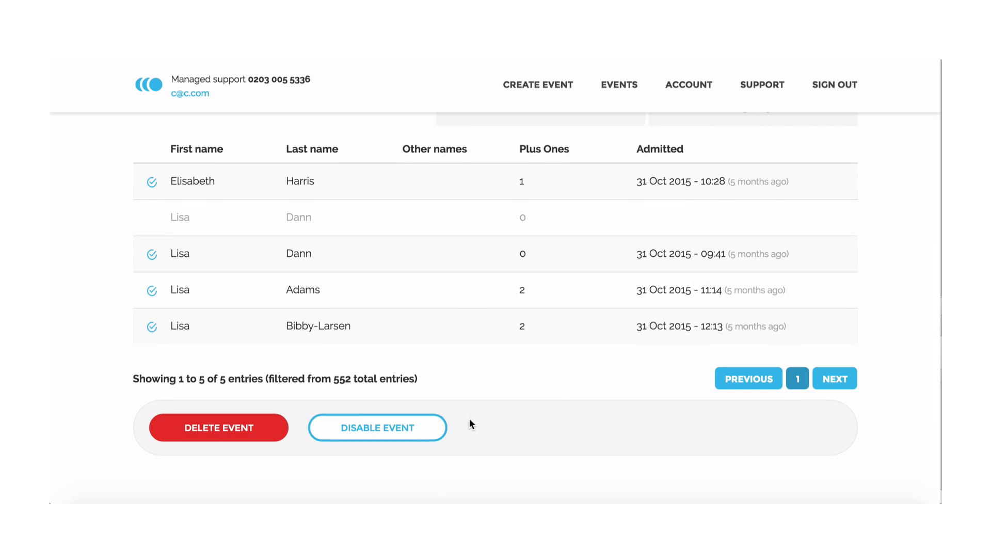
mouse_move(563, 385)
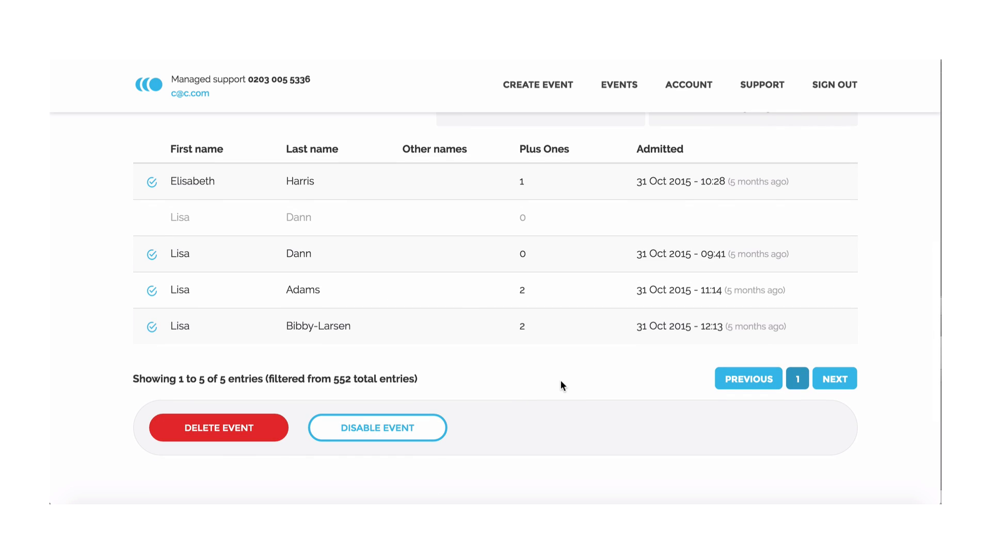